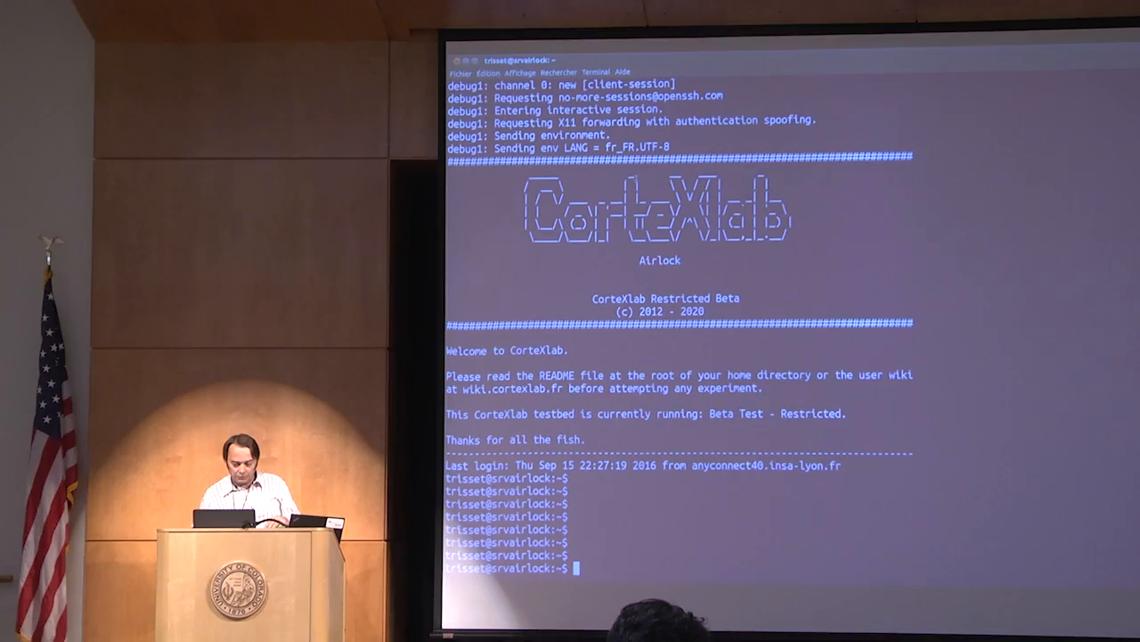
pyautogui.write('cd')
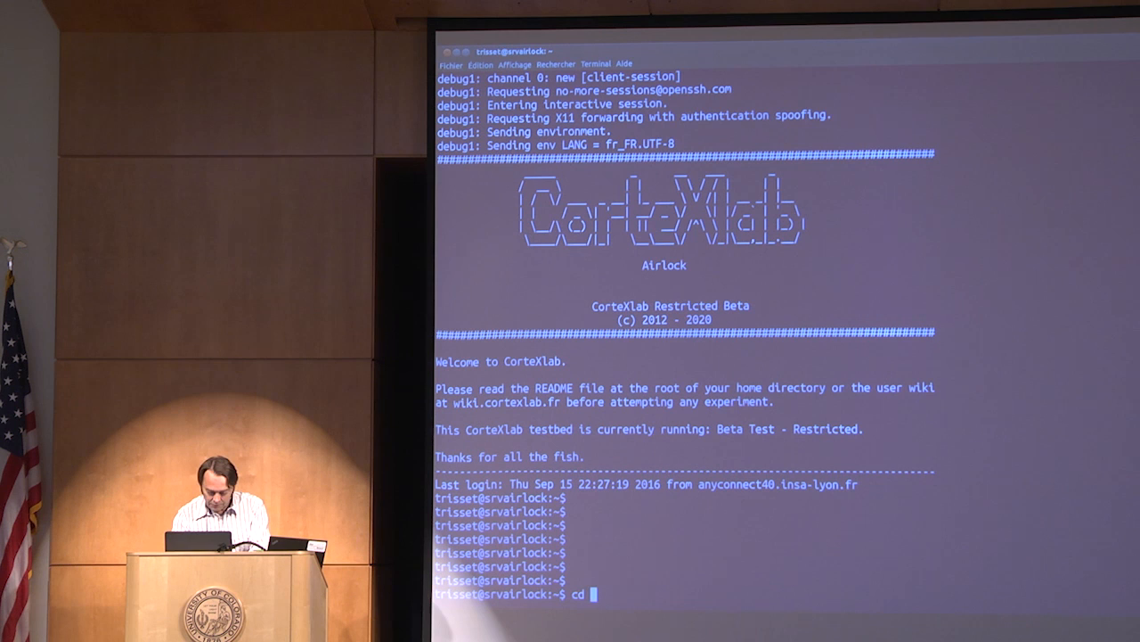
pyautogui.write('ba')
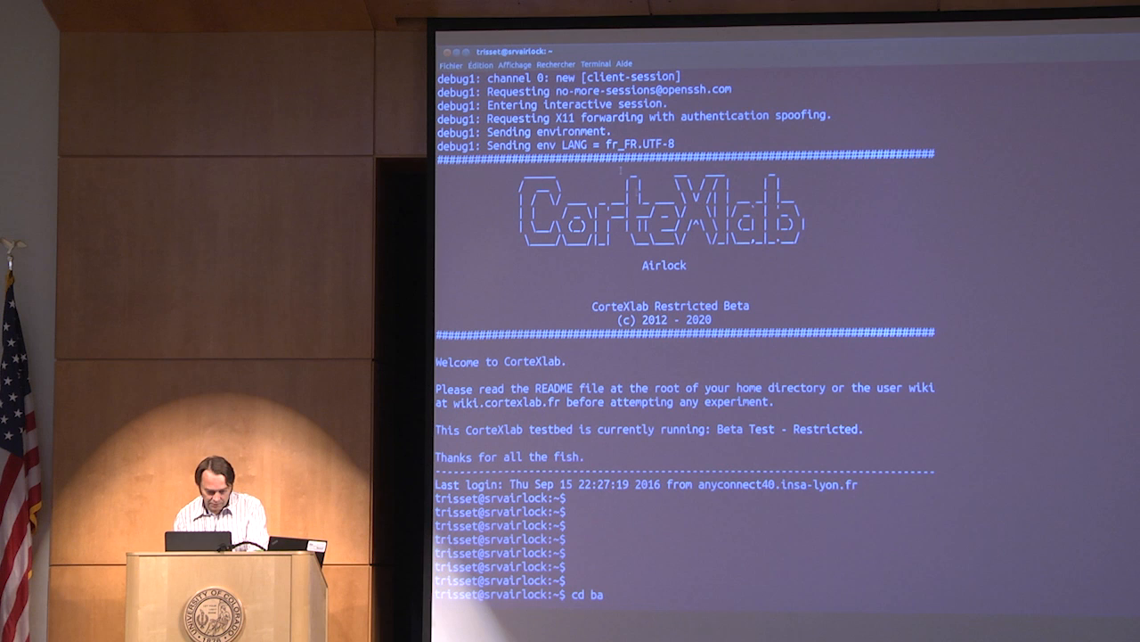